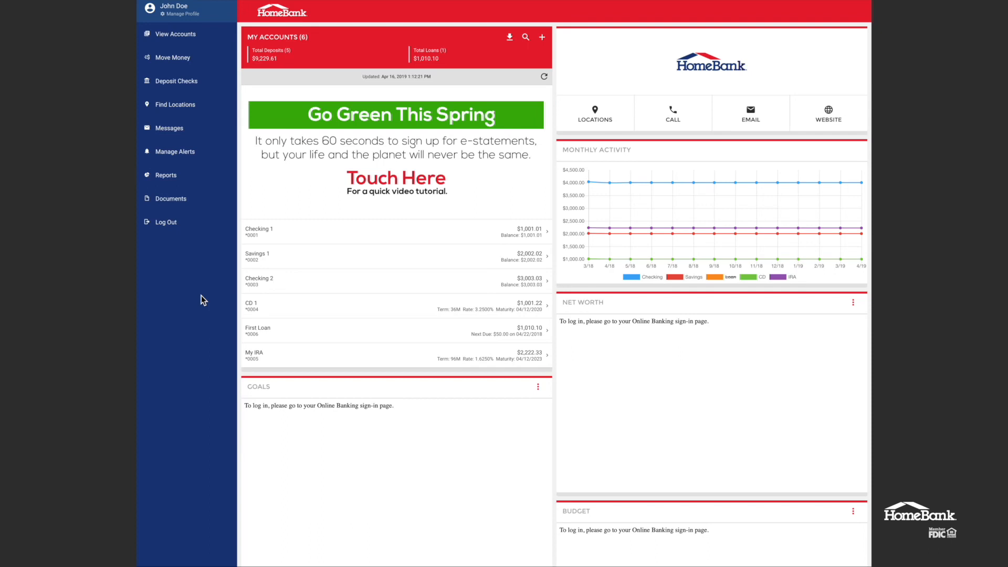
pyautogui.moveTo(208, 304)
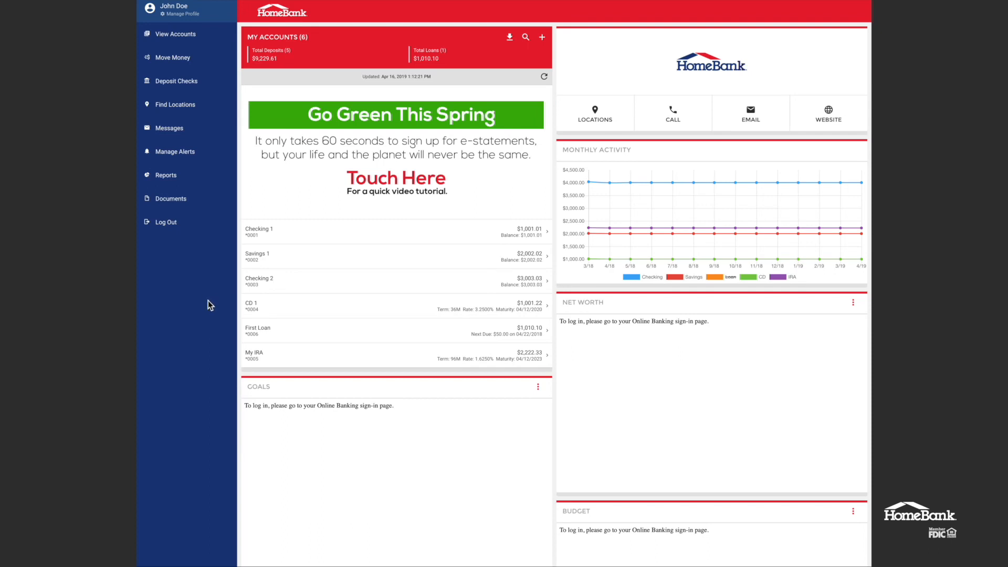
pyautogui.moveTo(206, 299)
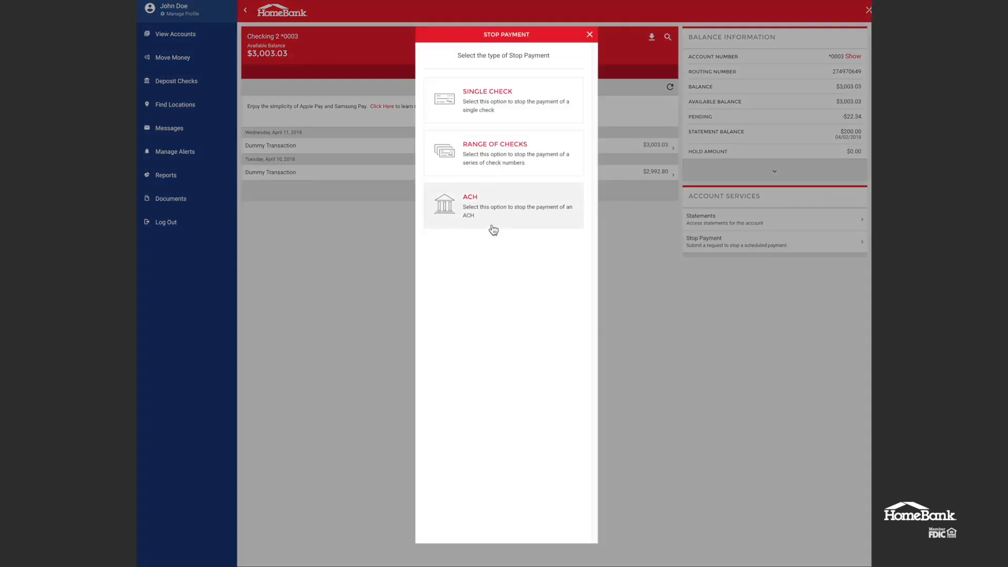
# Choose an ACH stop payment and enter payee 'Online S'.
pyautogui.click(503, 206)
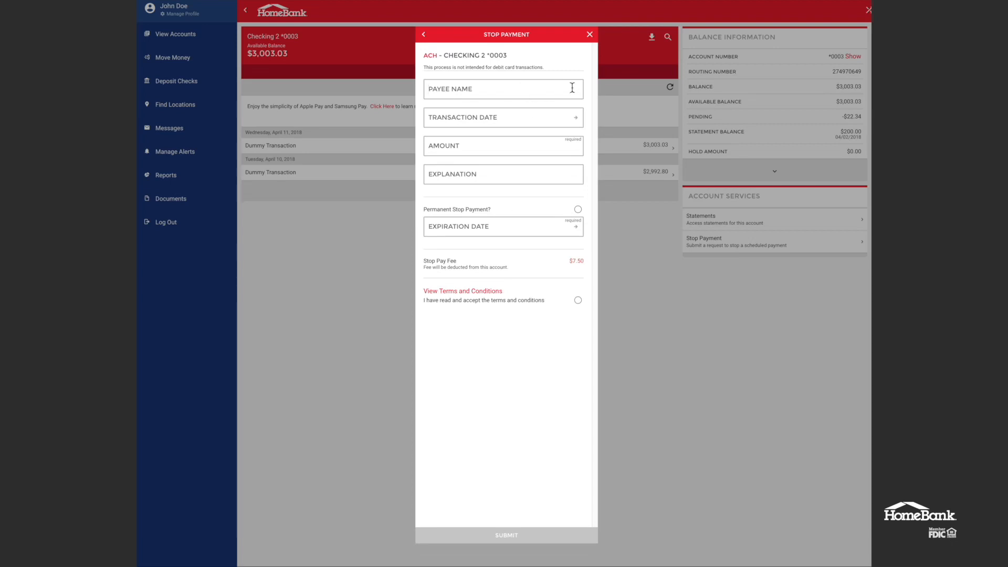
pyautogui.write('Online Subscript')
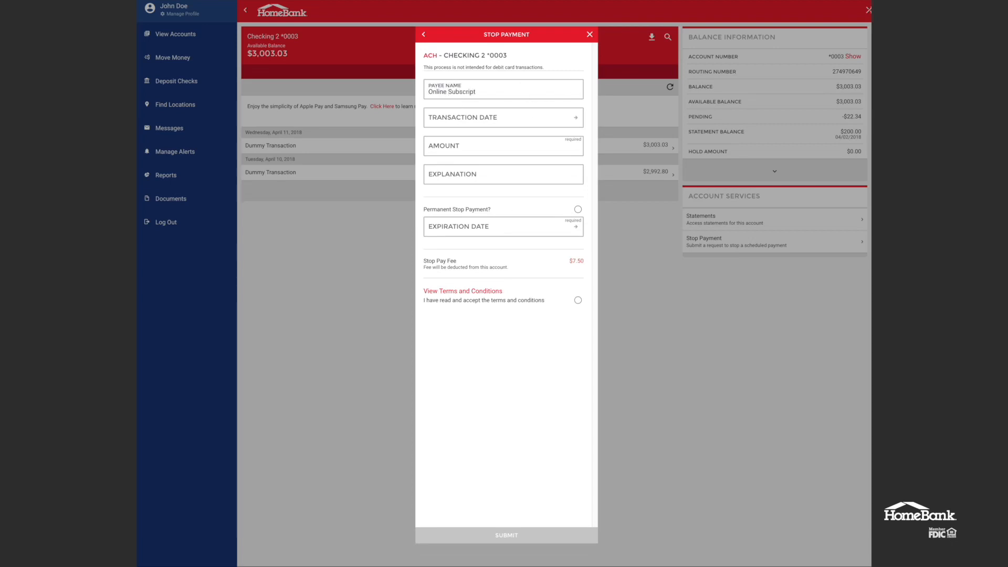
pyautogui.click(502, 92)
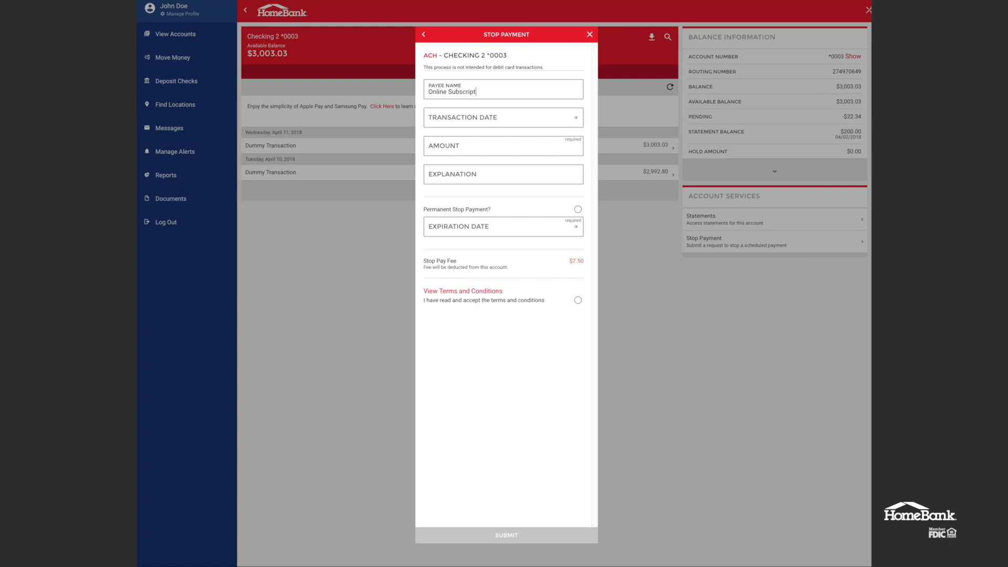
pyautogui.moveTo(537, 119)
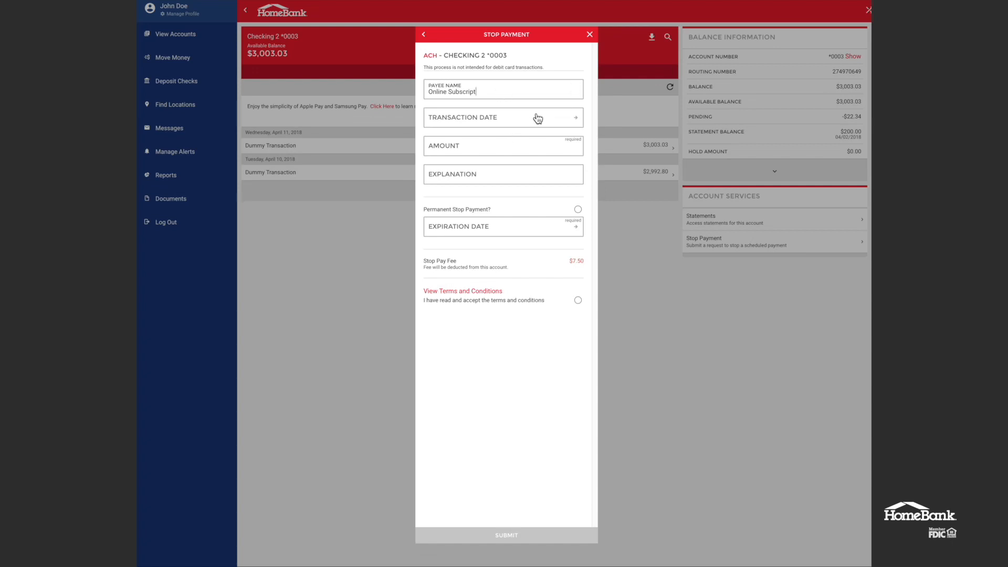
# Set transaction date April 1, amount 100.00, explanation 'Want to cancel', and mark the stop permanent.
pyautogui.click(503, 116)
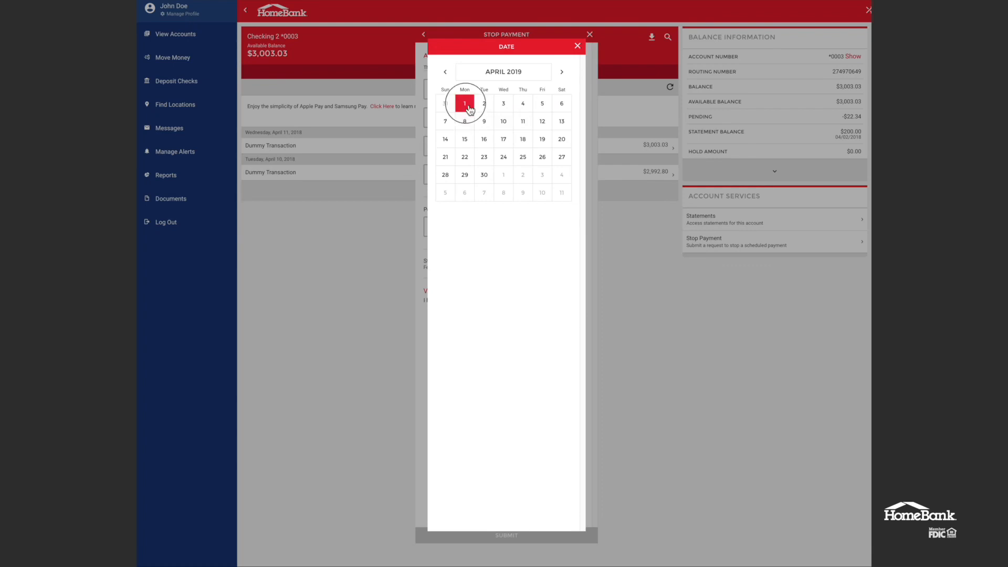
pyautogui.click(464, 104)
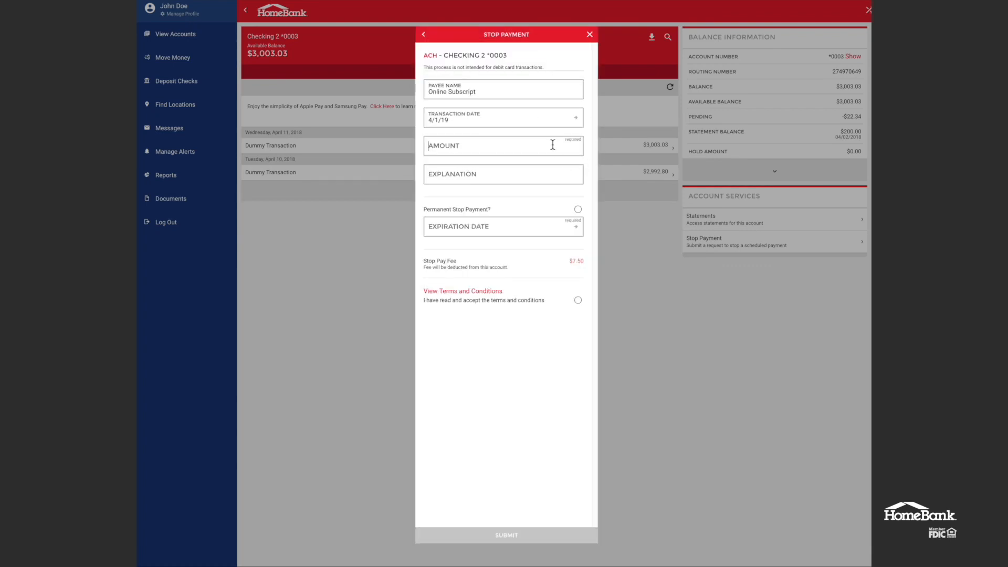
pyautogui.write('100.00')
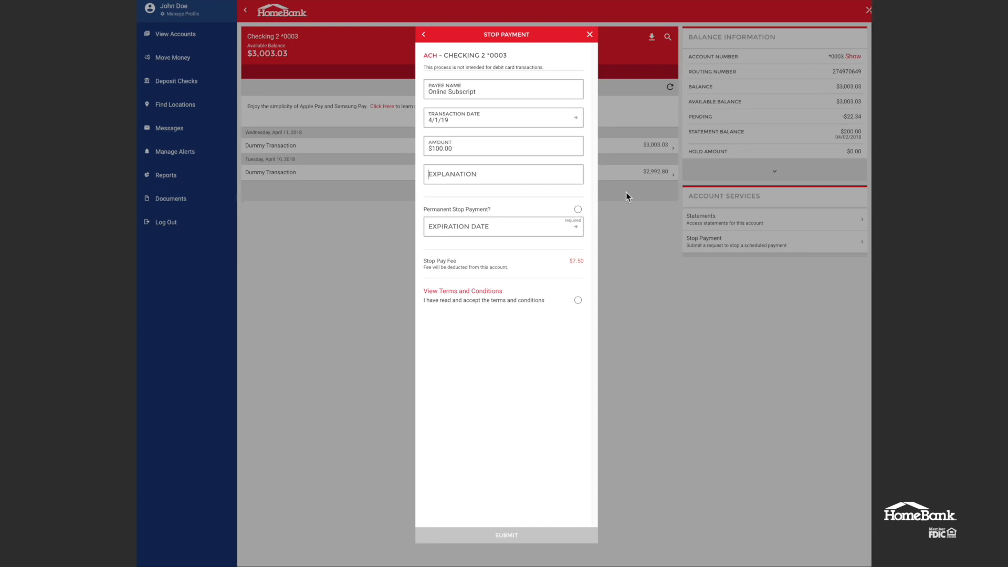
pyautogui.write('Want to cancel')
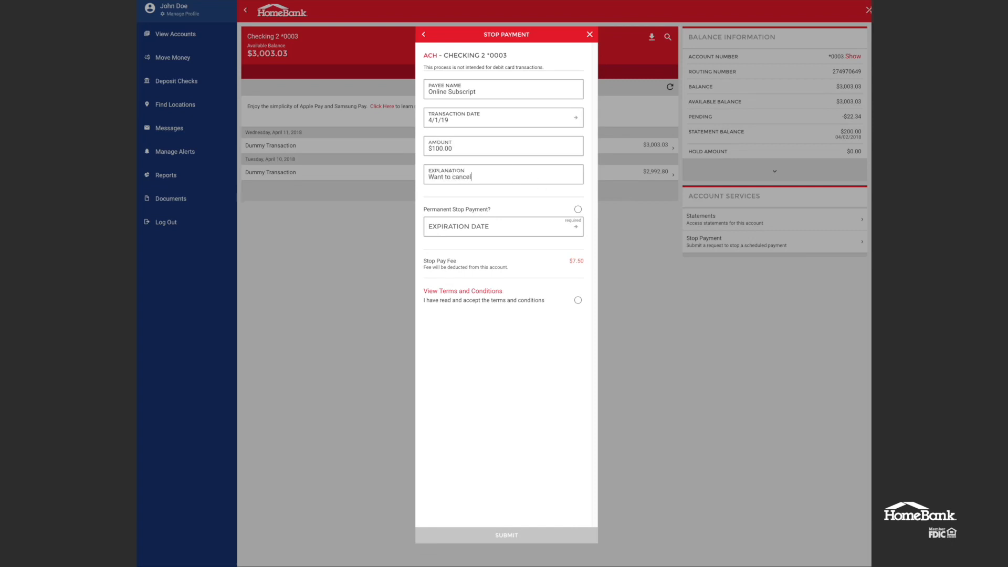
pyautogui.click(578, 209)
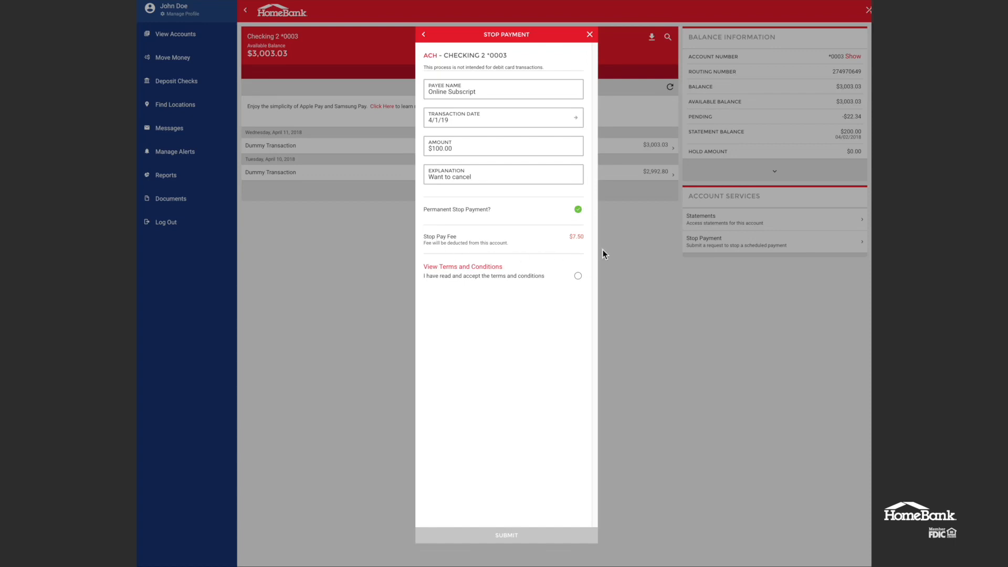
# Toggle permanent stop off and dismiss the expiration date calendar without choosing.
pyautogui.click(576, 209)
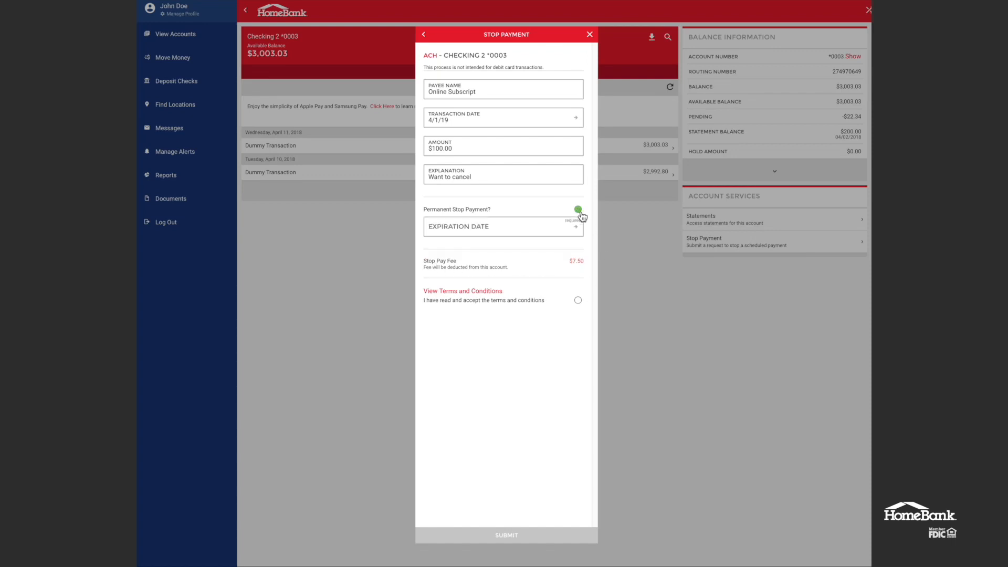
pyautogui.click(503, 226)
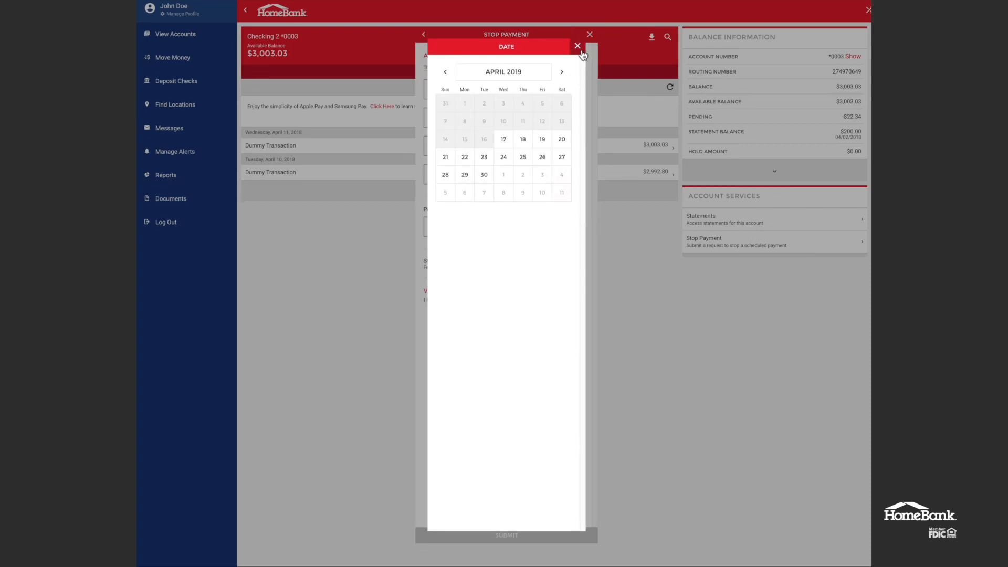
pyautogui.click(577, 46)
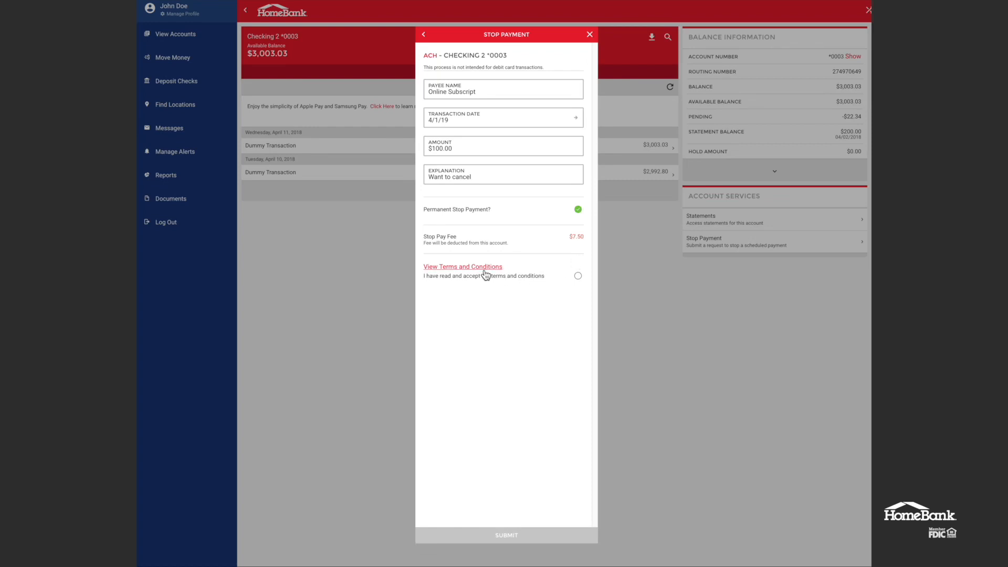
# Review the terms and conditions and accept them.
pyautogui.click(462, 265)
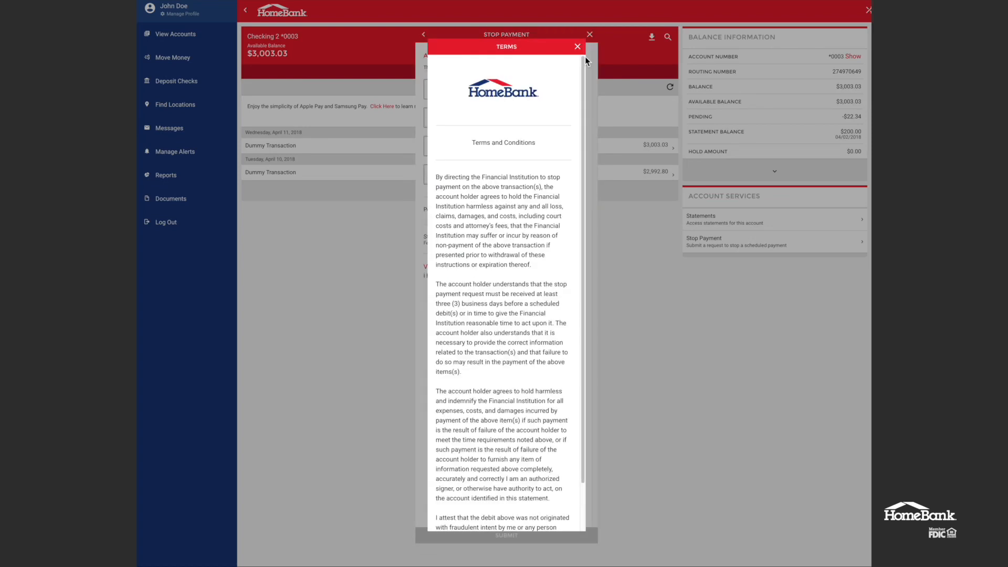
pyautogui.click(576, 46)
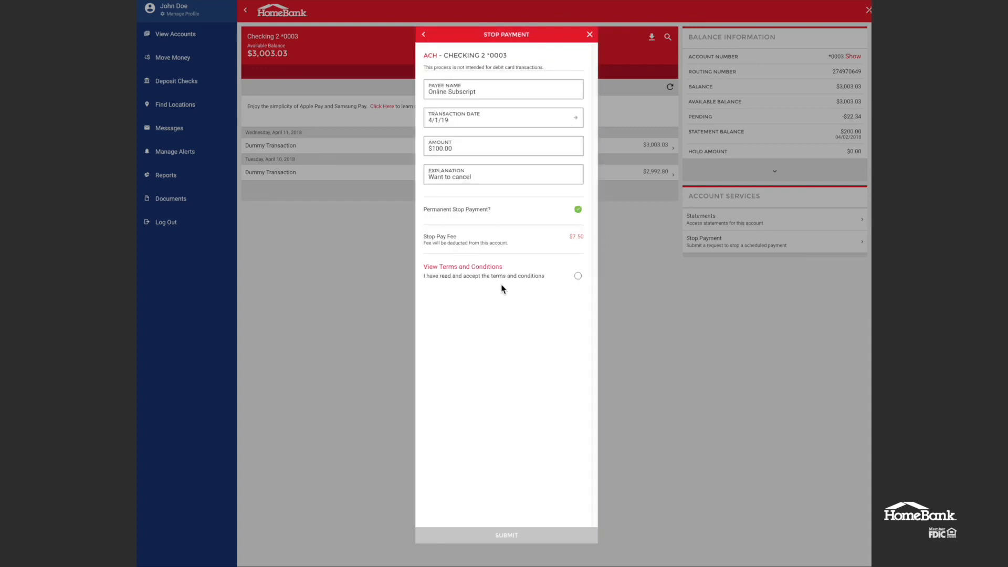
pyautogui.click(576, 276)
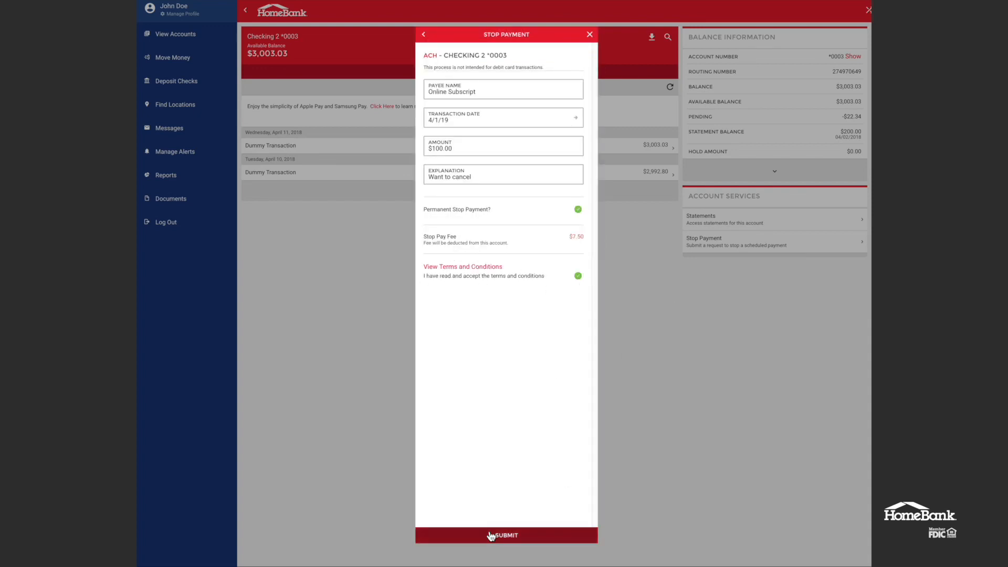